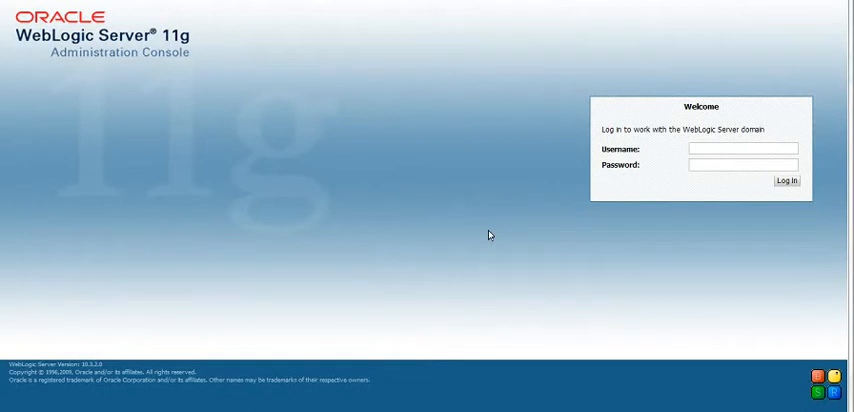
mouse_move(354, 292)
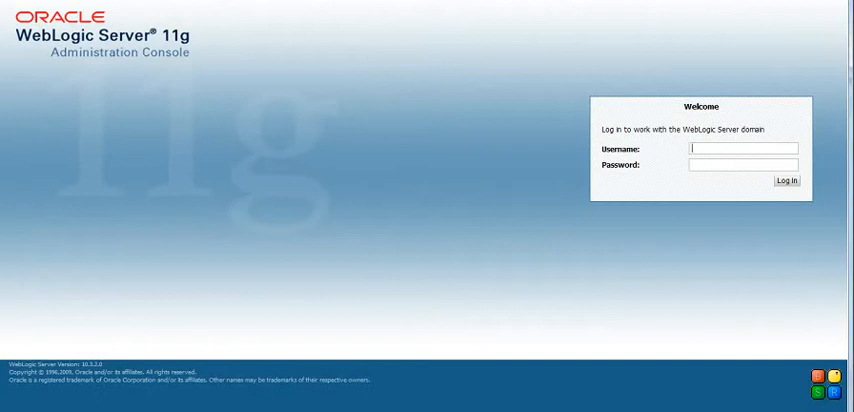
Step: Enter the weblogic administrator username and its password on the console login page
type("weblog")
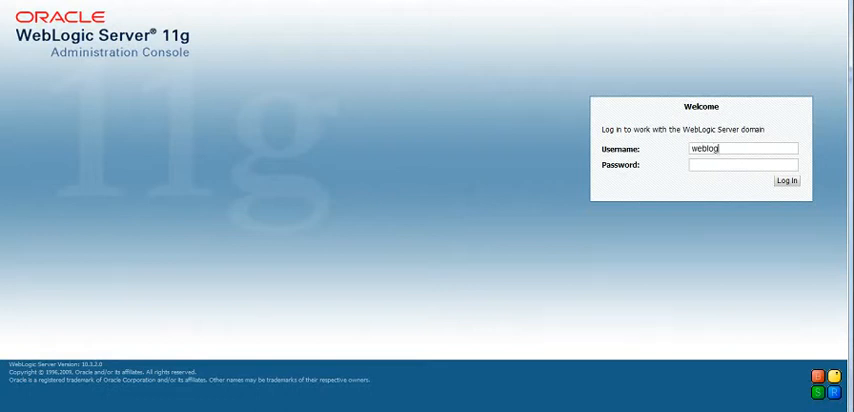
type("ic")
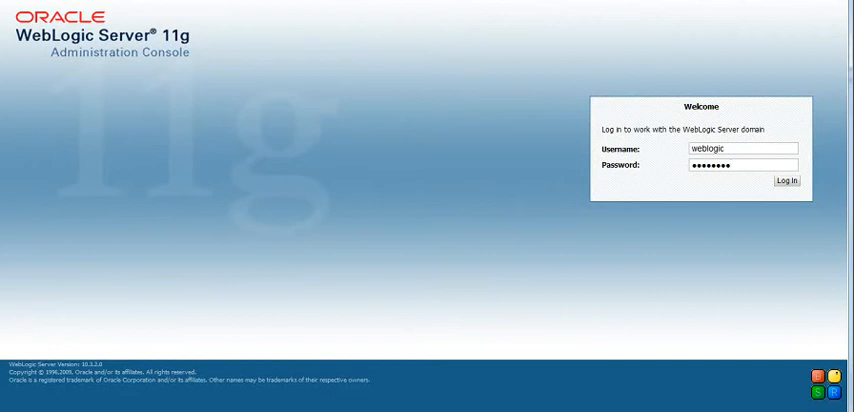
Step: Sign in, then navigate via Security Realms into the settings of myrealm
left_click(787, 180)
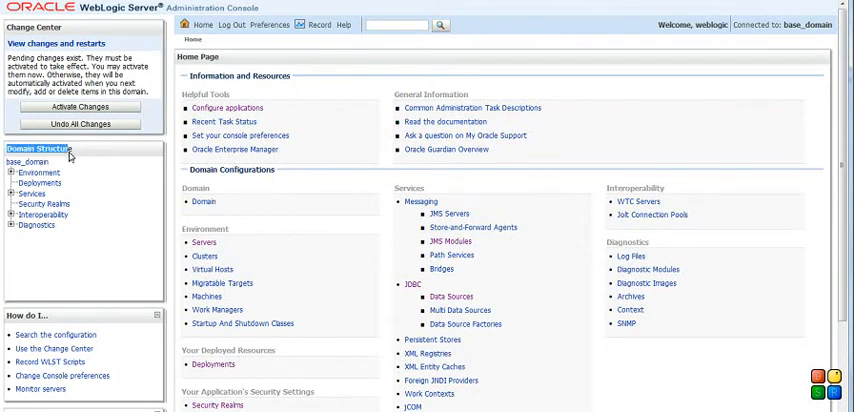
mouse_move(44, 204)
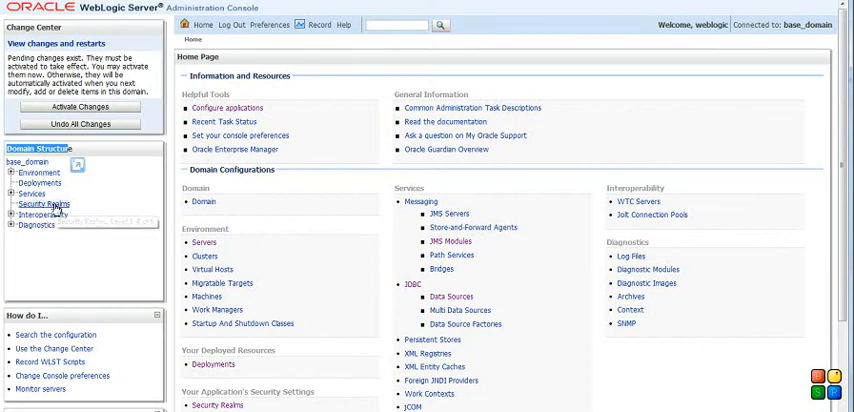
left_click(44, 203)
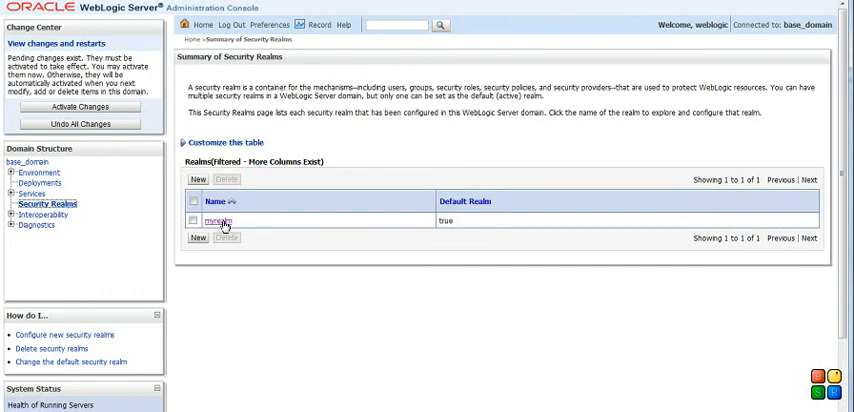
left_click(215, 221)
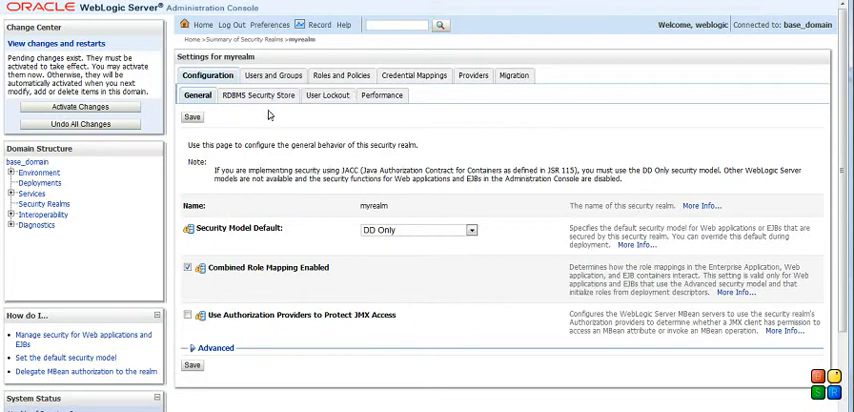
mouse_move(273, 75)
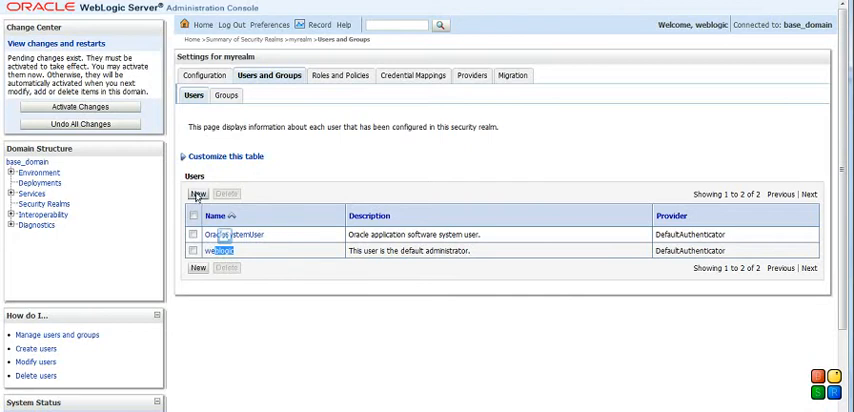
Step: Start a new user named eoracleapps, description eoracleapps user, keeping DefaultAuthenticator as provider
left_click(195, 193)
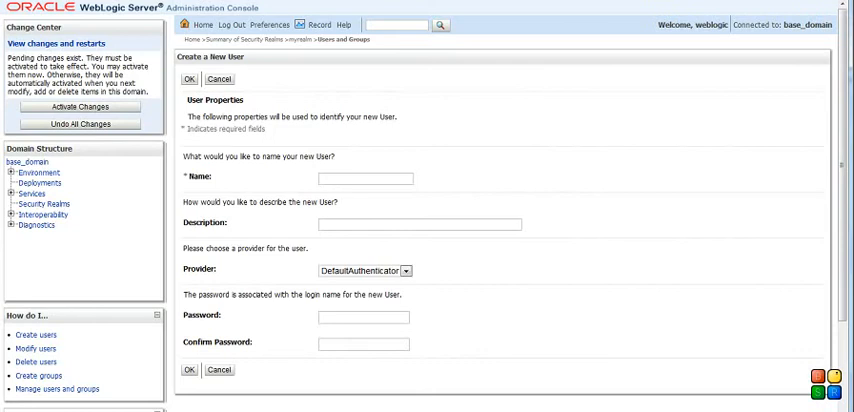
type("eoracleapps")
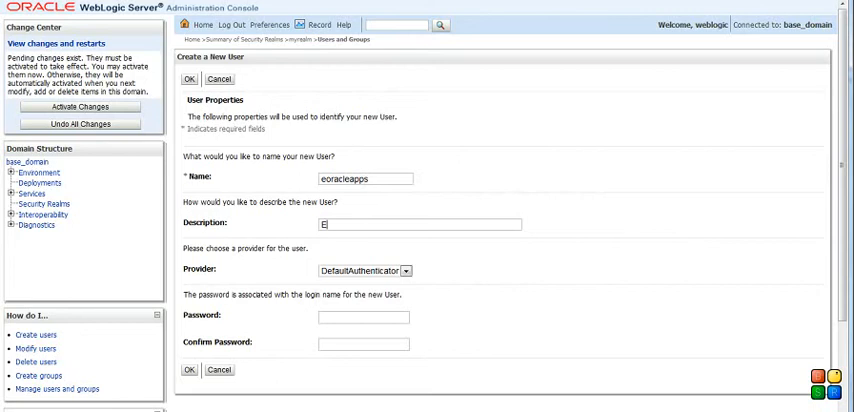
type("oracleapps user")
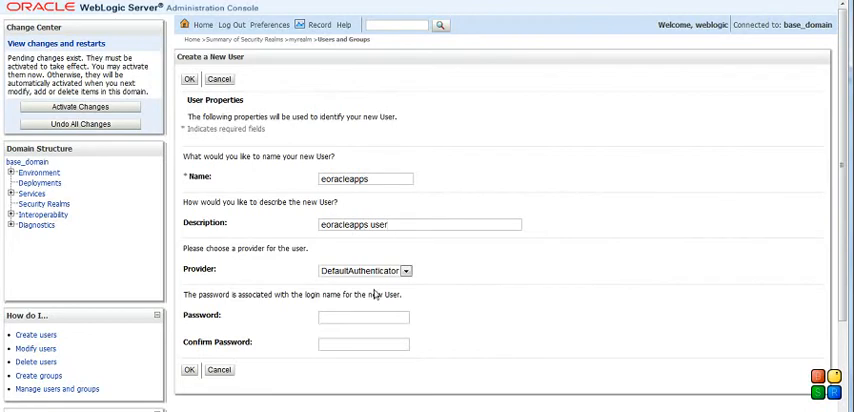
left_click(406, 270)
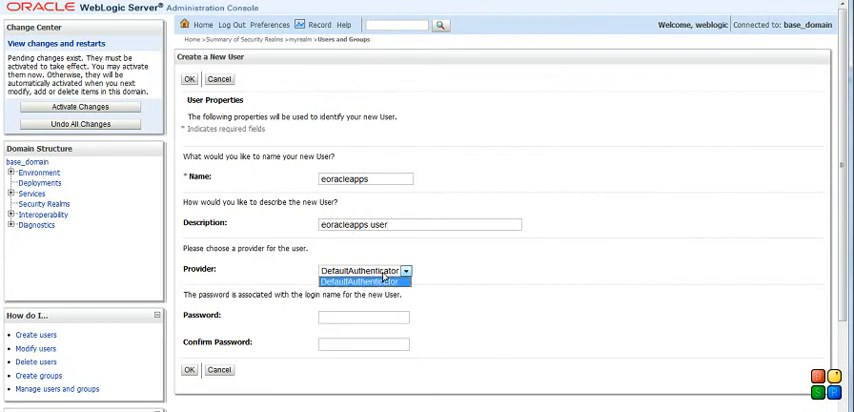
left_click(364, 271)
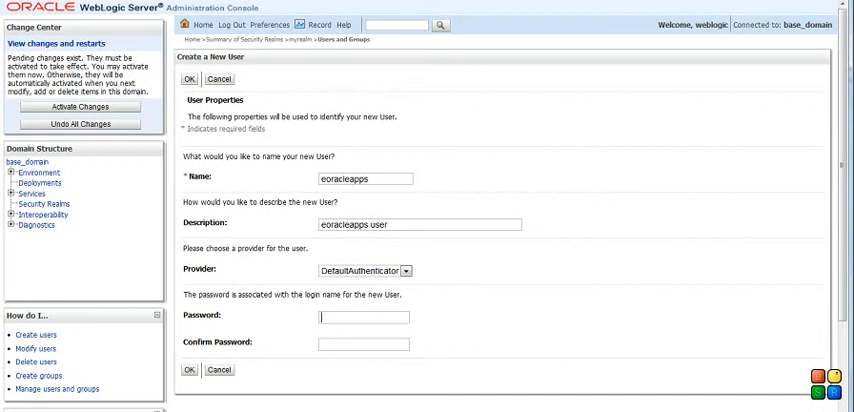
Step: Enter and confirm the password for the eoracleapps user
type("•")
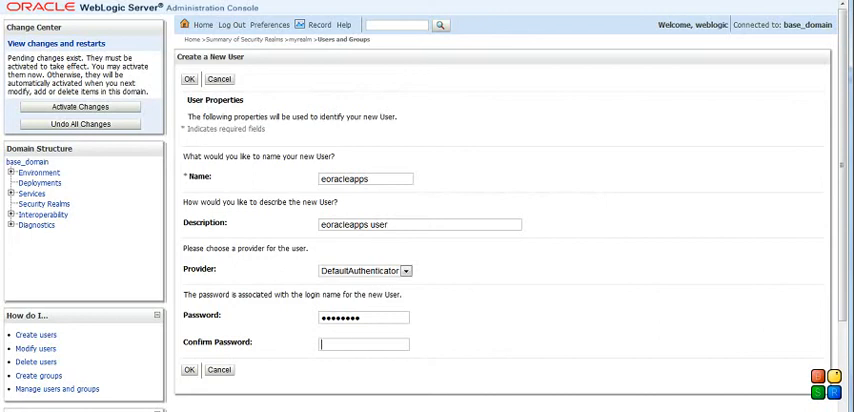
type("••••••••")
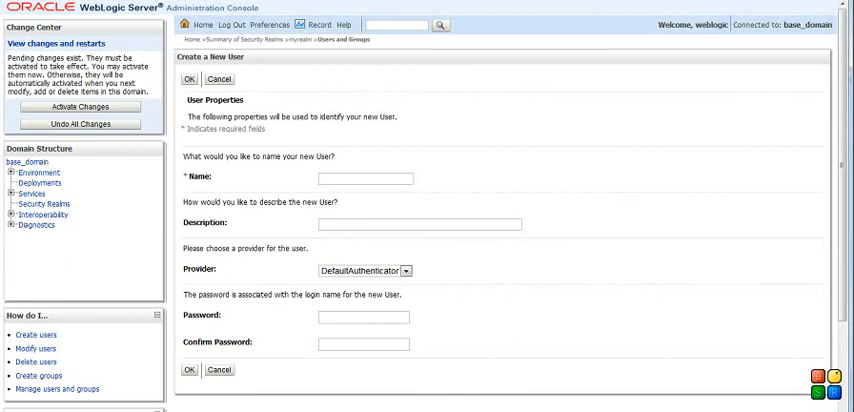
Step: Fill in user Oracle1 with description Oracle1 user and its password
type("Orcle")
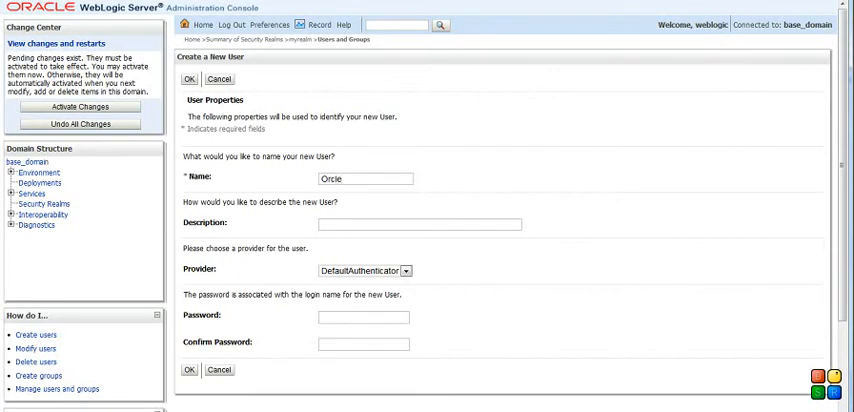
type("Orac")
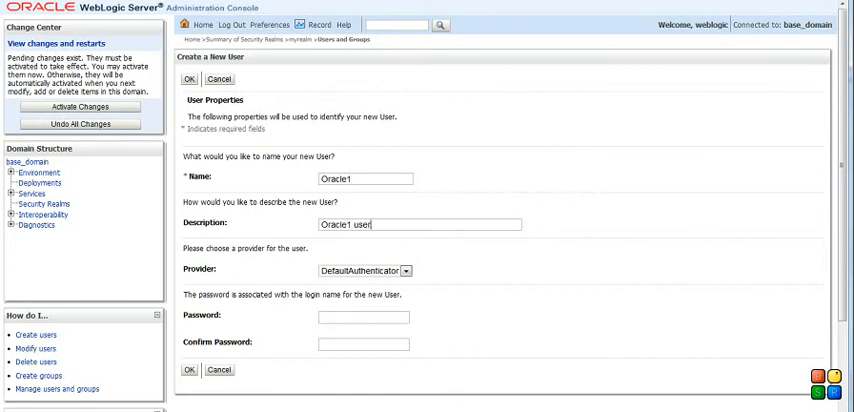
type("••••")
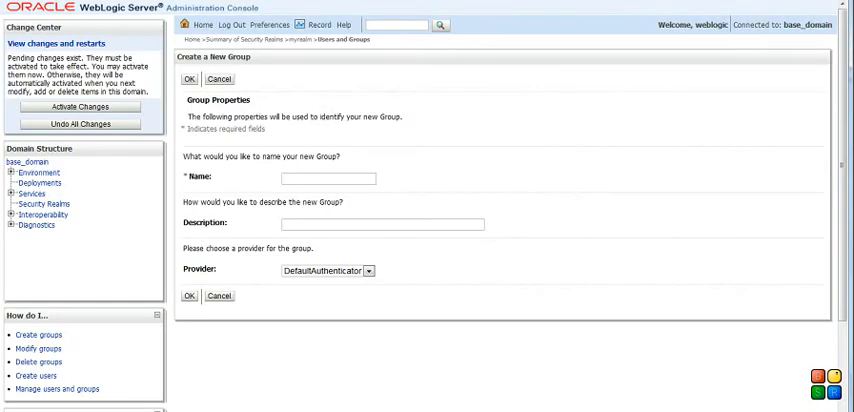
Step: Name the new group Oracle Group with description Oracle Group for eoracleapps, under DefaultAuthenticator
left_click(327, 178)
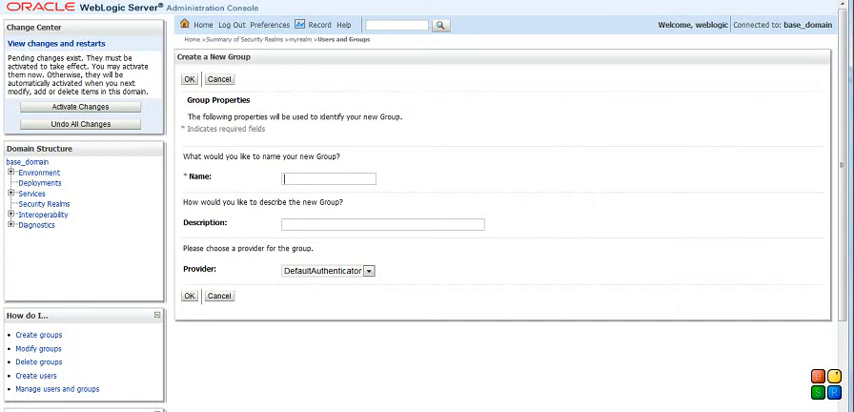
type("Orac")
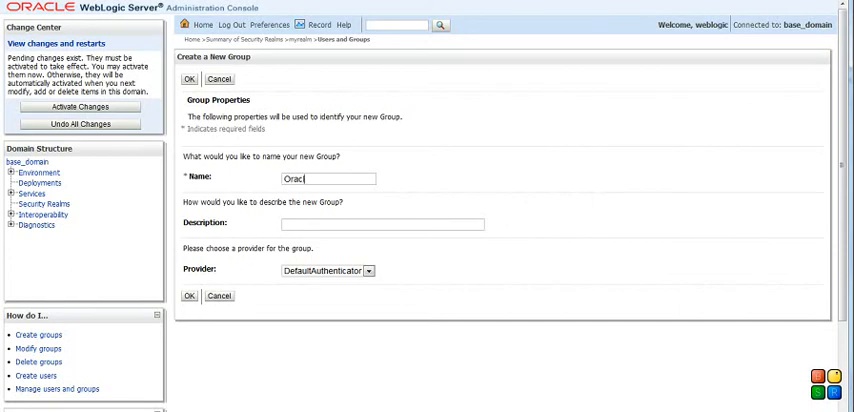
type("le Group")
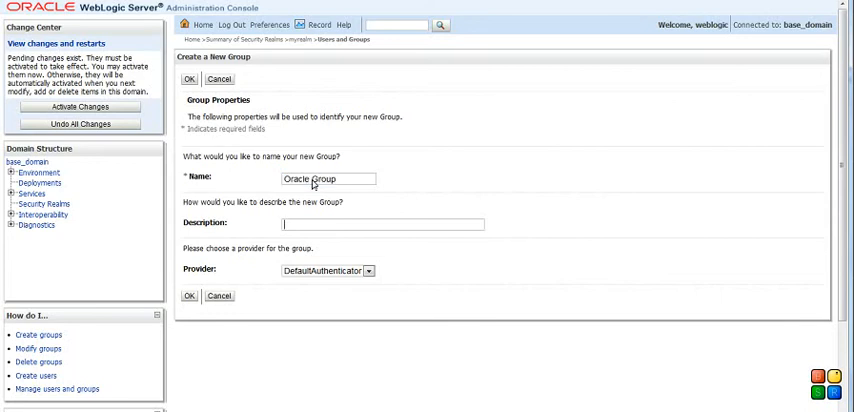
type("Oracle")
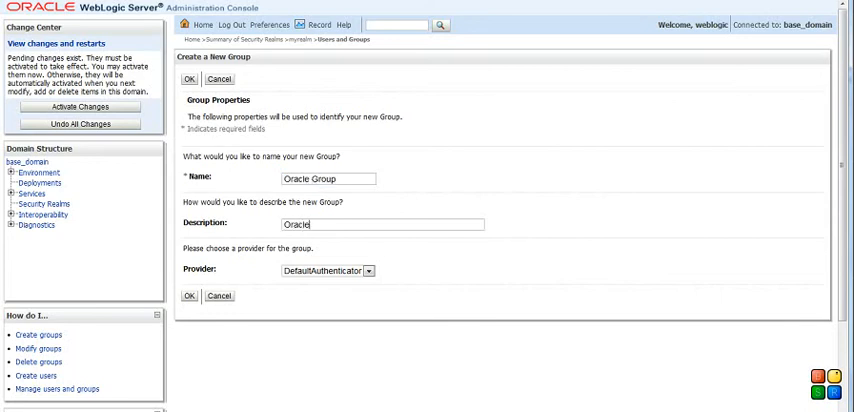
type("Group for")
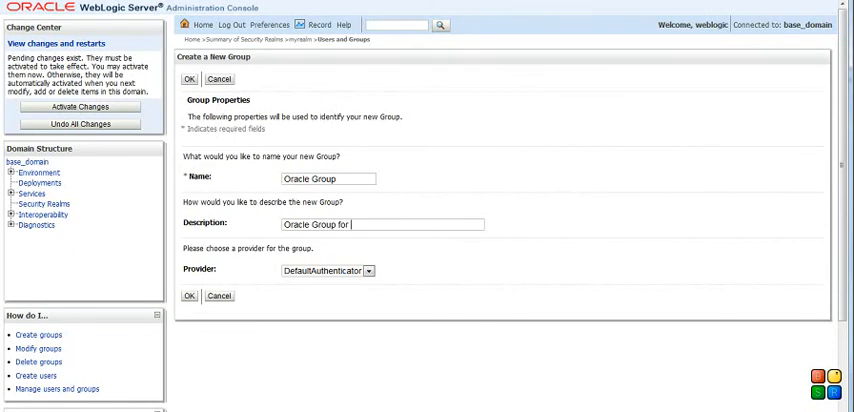
type("ec")
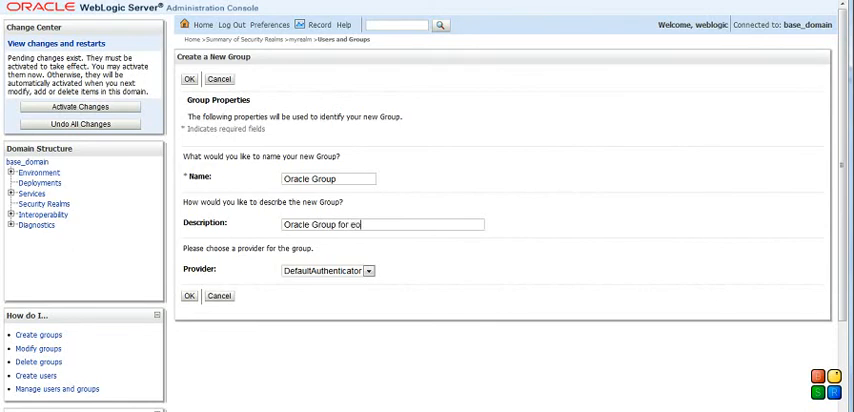
type("racleapps")
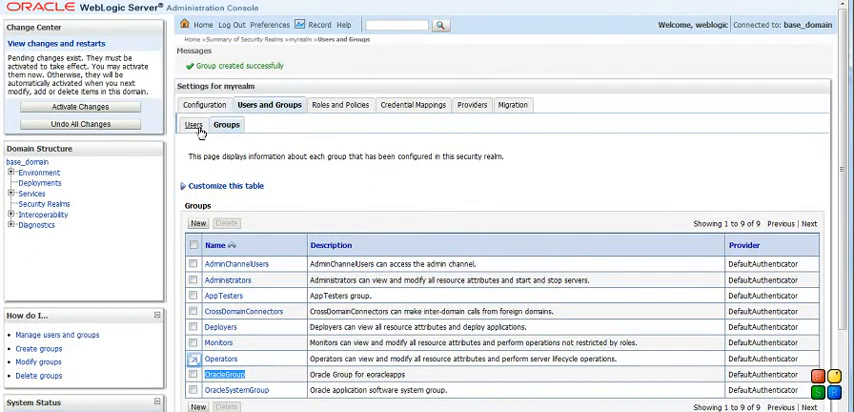
Step: In eoracleapps' Groups settings, move OracleGroup to Chosen and save the membership
left_click(192, 124)
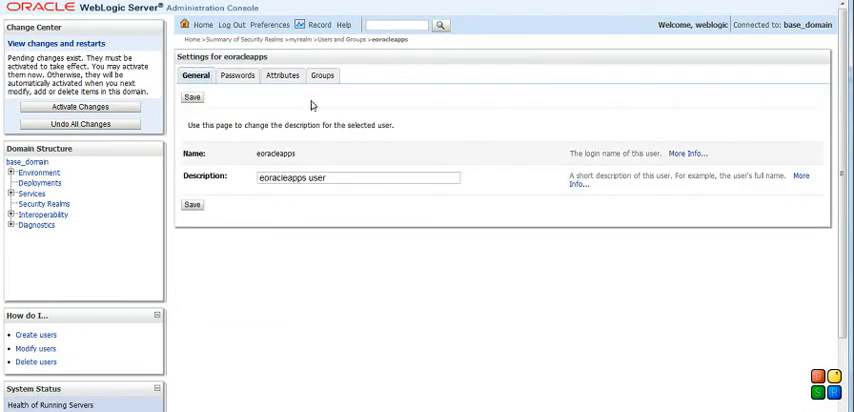
left_click(322, 75)
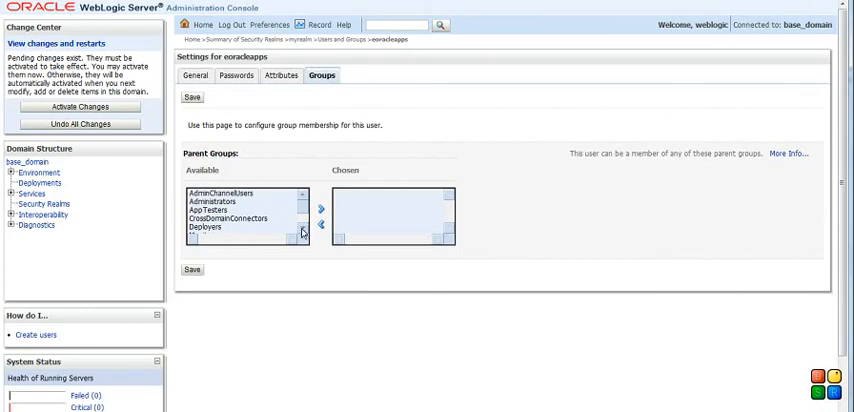
scroll("down", 3)
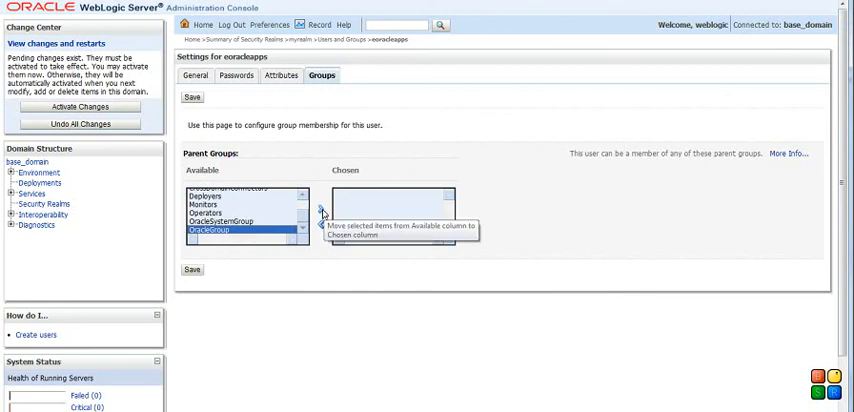
left_click(320, 208)
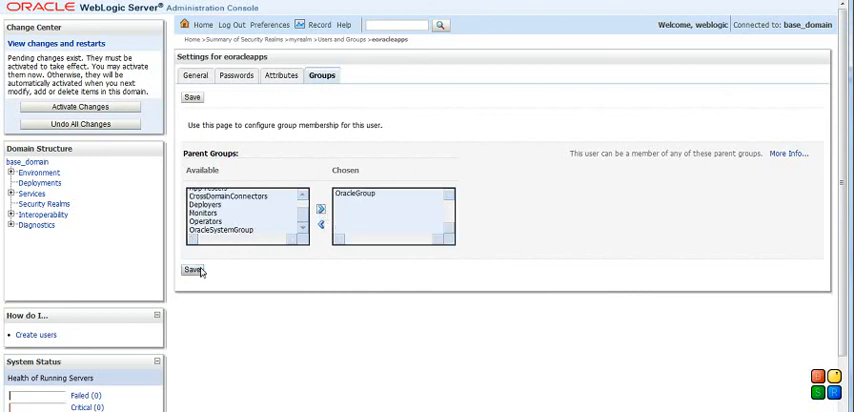
left_click(192, 268)
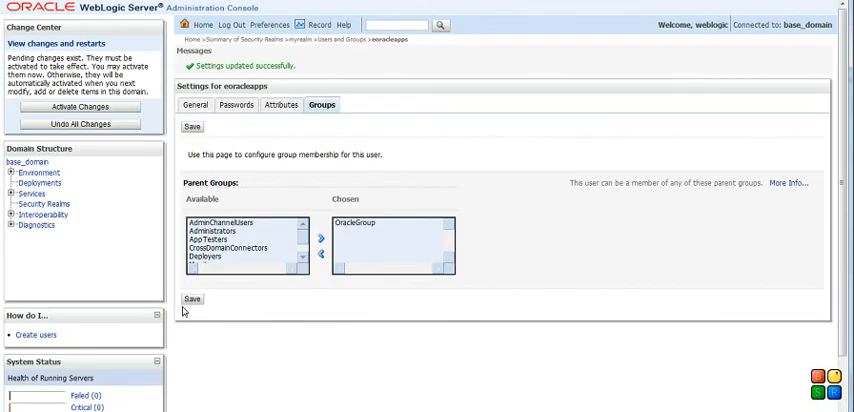
mouse_move(196, 105)
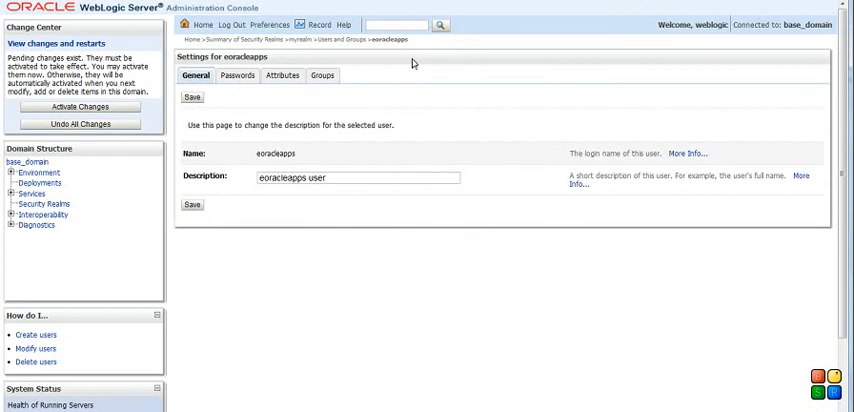
Step: Return to myrealm's Users and Groups and view the Groups list containing OracleGroup
left_click(347, 39)
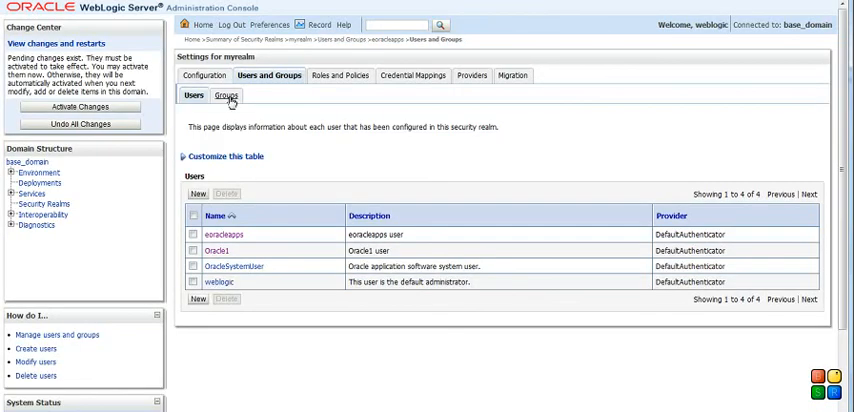
left_click(225, 95)
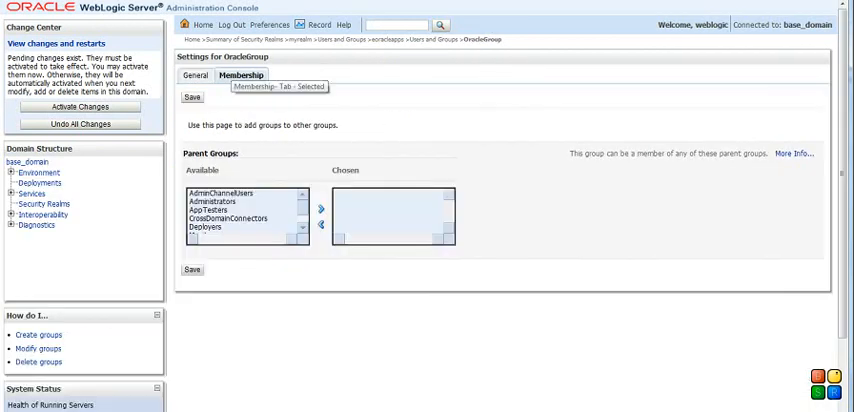
mouse_move(180, 47)
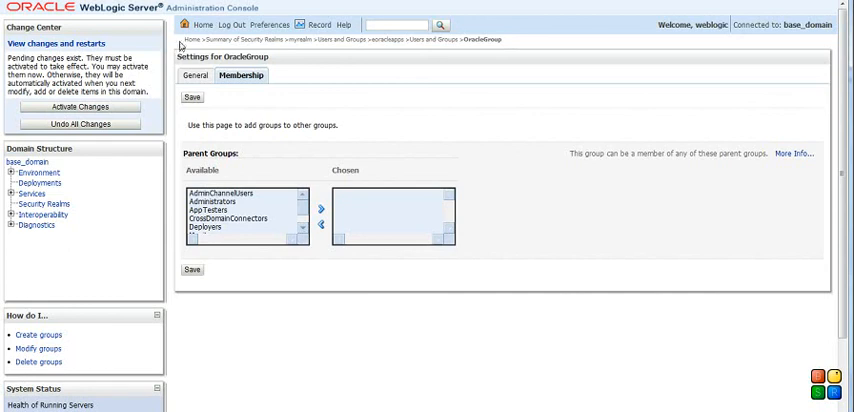
left_click(196, 75)
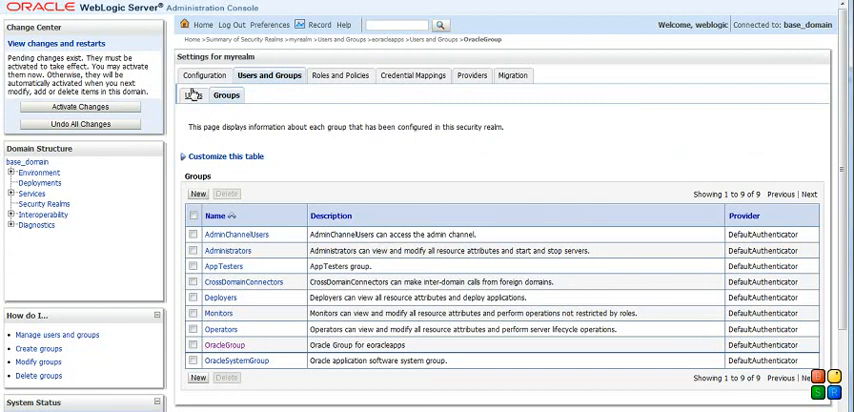
Step: From the Users list, reopen eoracleapps to review its group membership
left_click(192, 95)
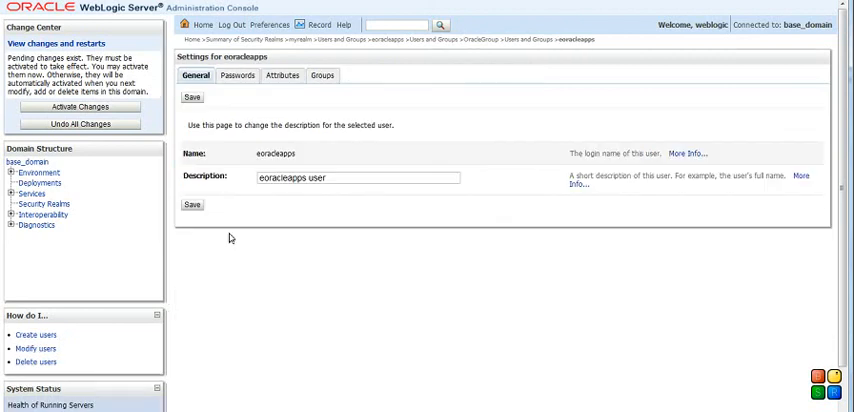
mouse_move(322, 76)
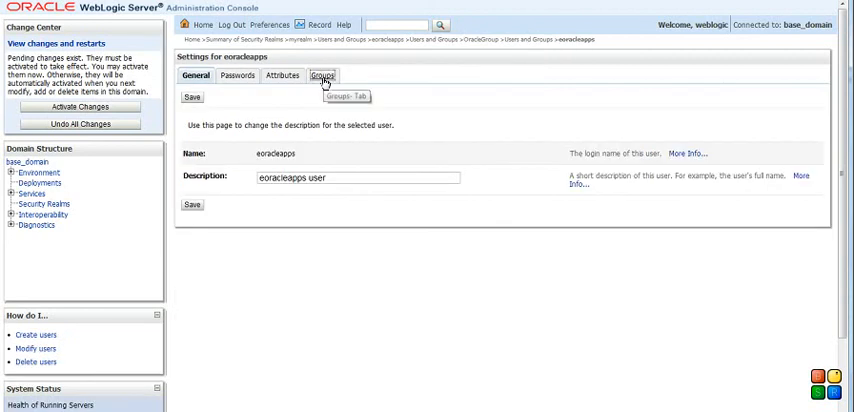
left_click(321, 75)
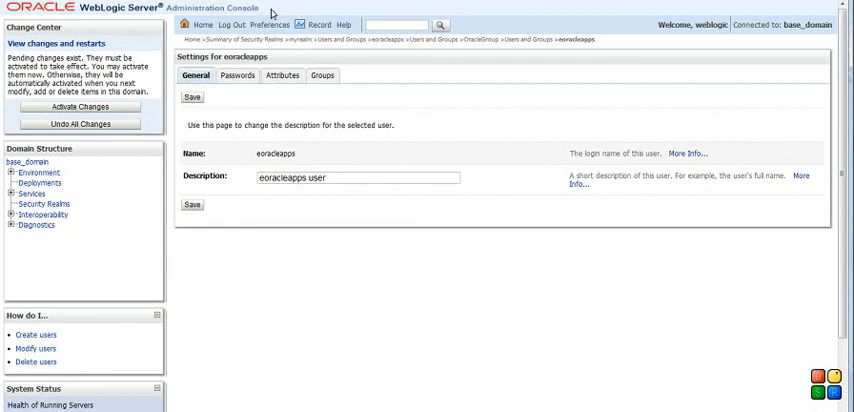
mouse_move(397, 142)
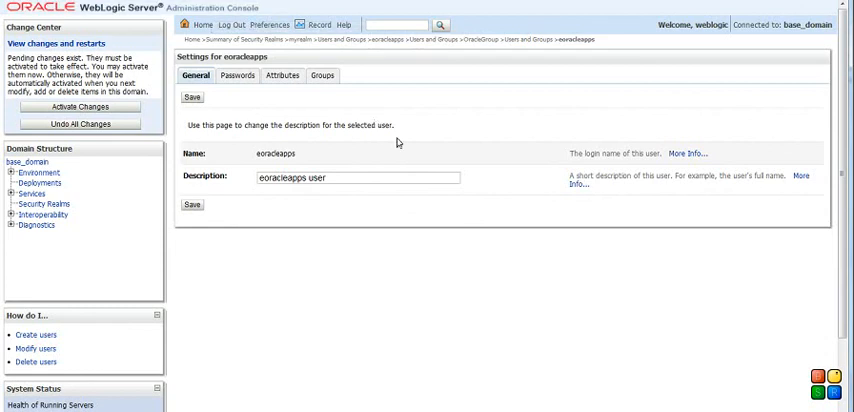